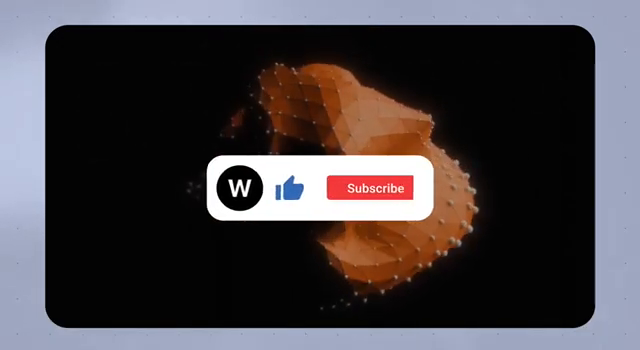
Play the outro until the button reads Subscribed with the bell icon shown.
{"action": "left_click", "coordinate": [383, 188]}
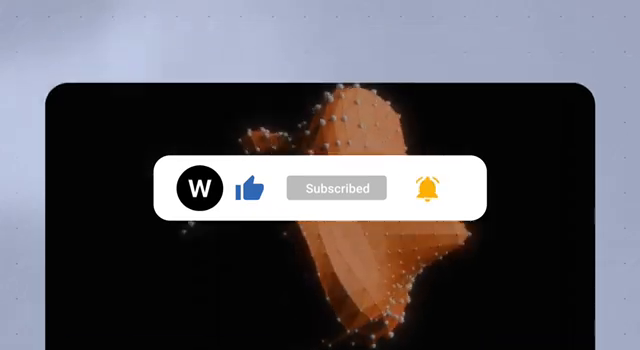